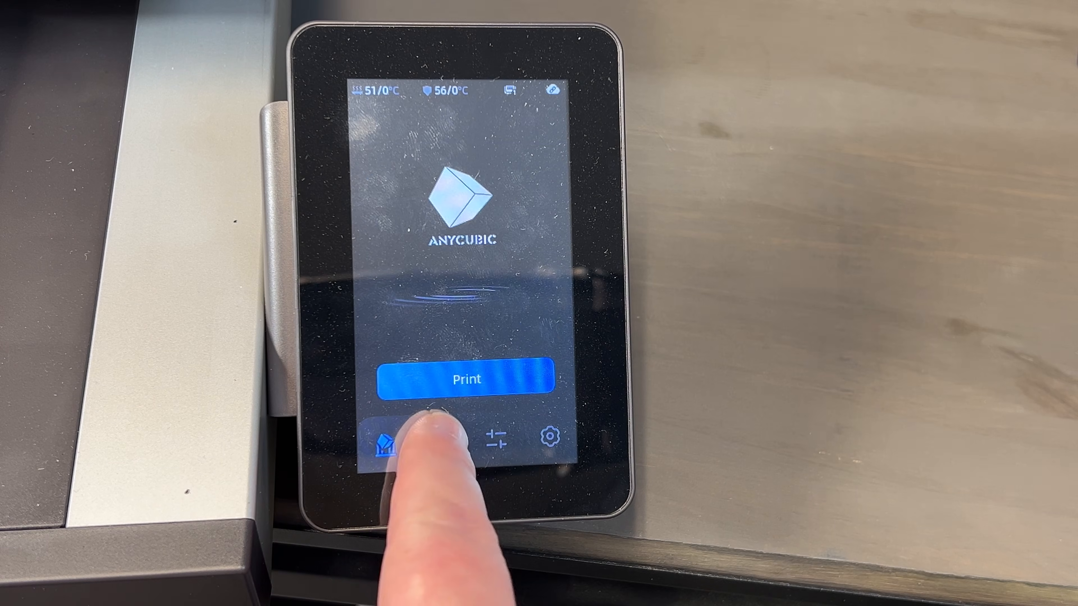
- Check filament slot 2's material and colour, then show the ACE 1 slot overview
left_click(440, 443)
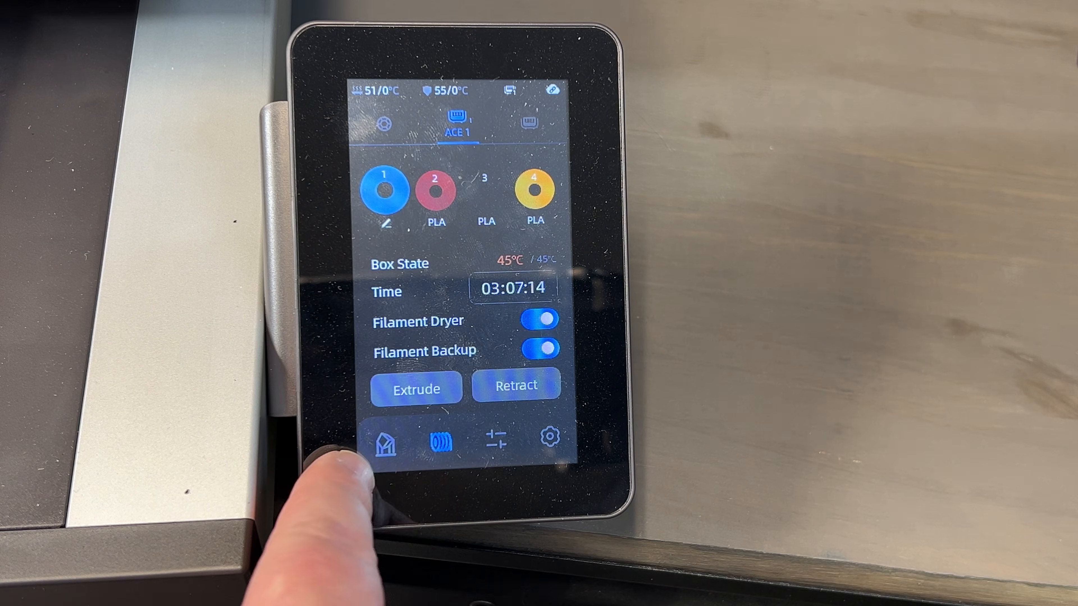
left_click(436, 190)
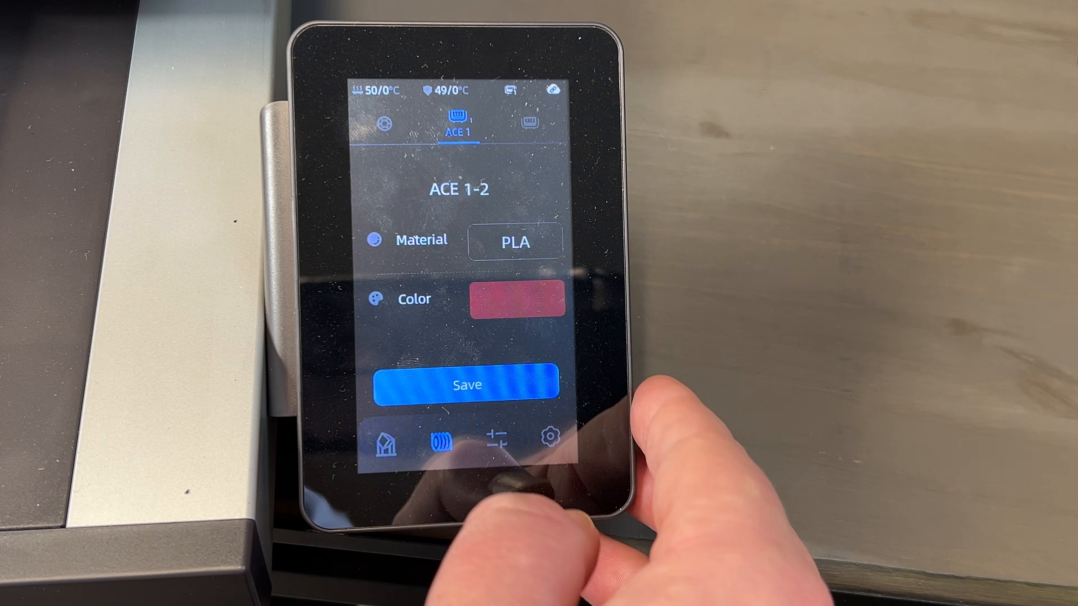
left_click(515, 242)
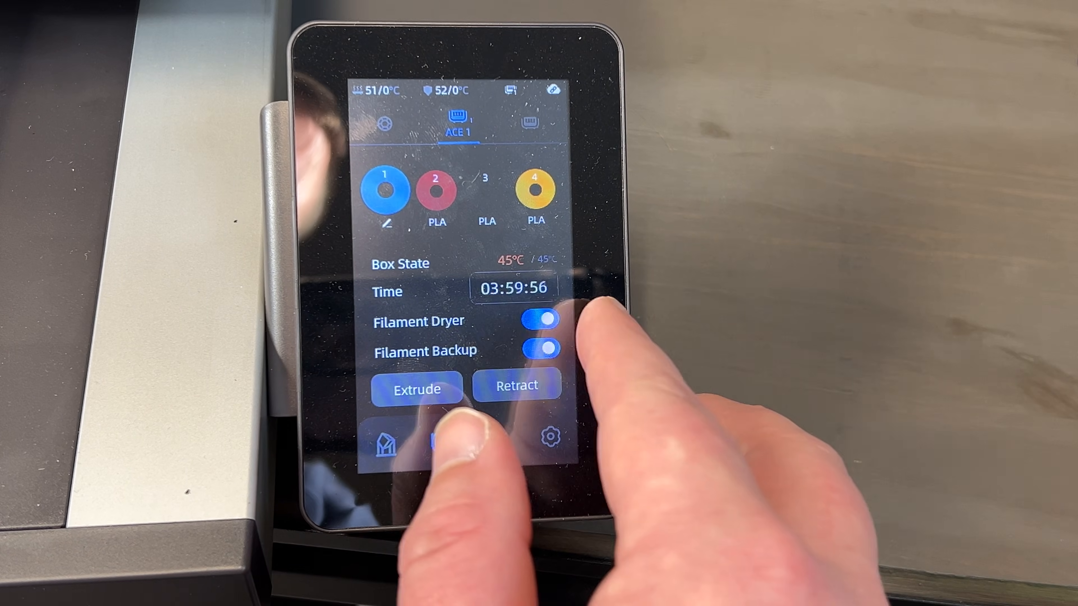
left_click(539, 319)
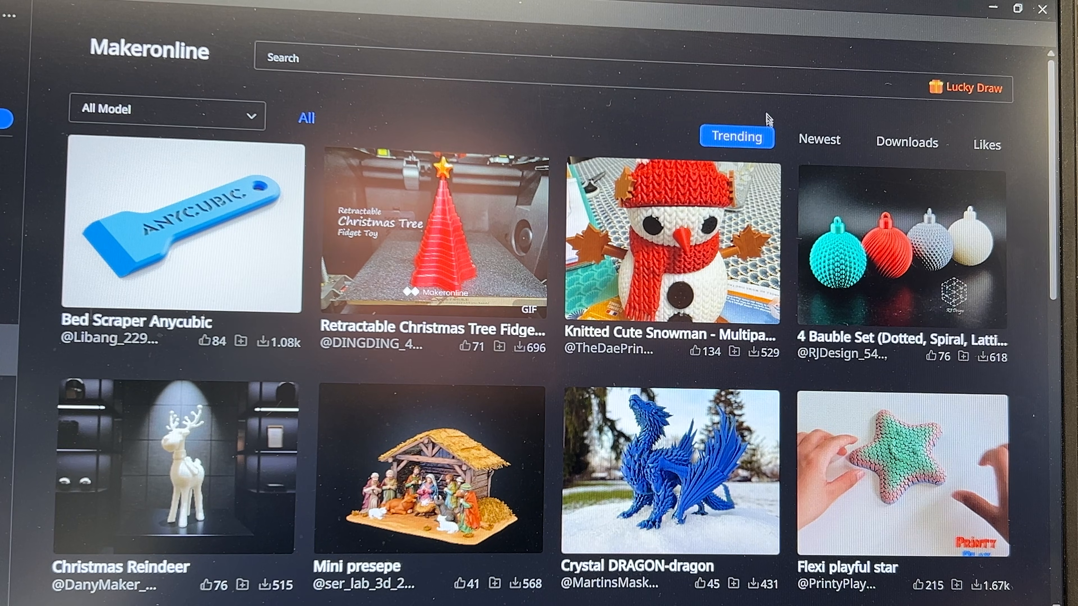
scroll("down", 3)
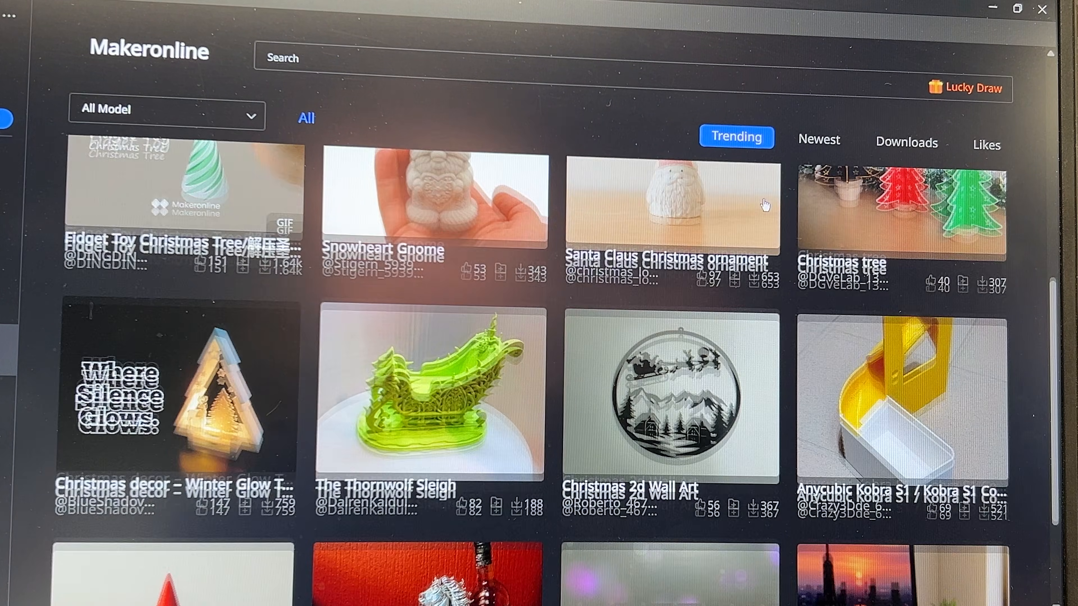
scroll("down", 3)
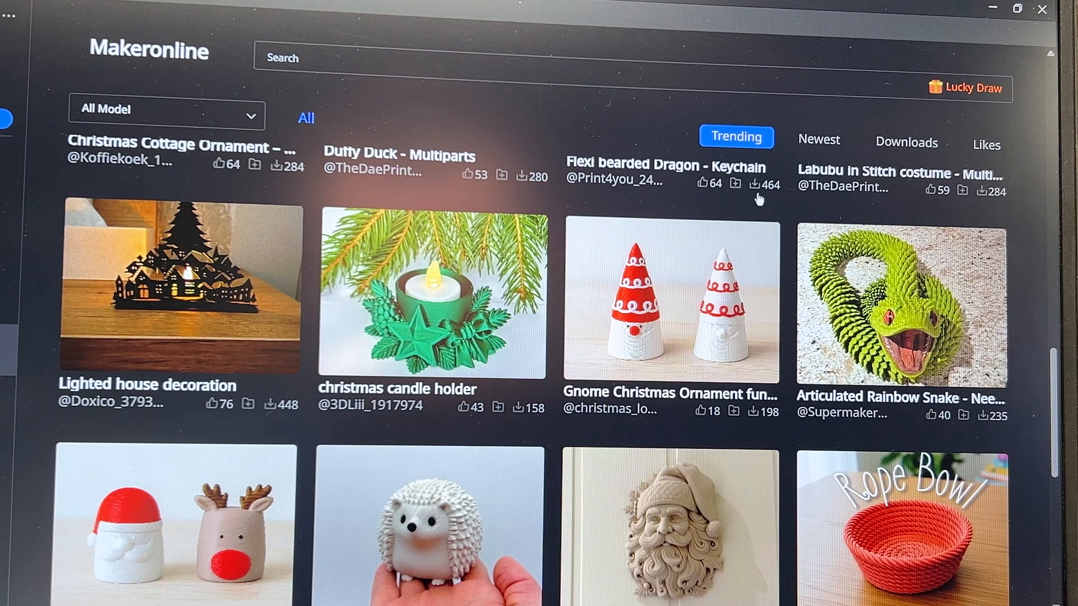
scroll("down", 3)
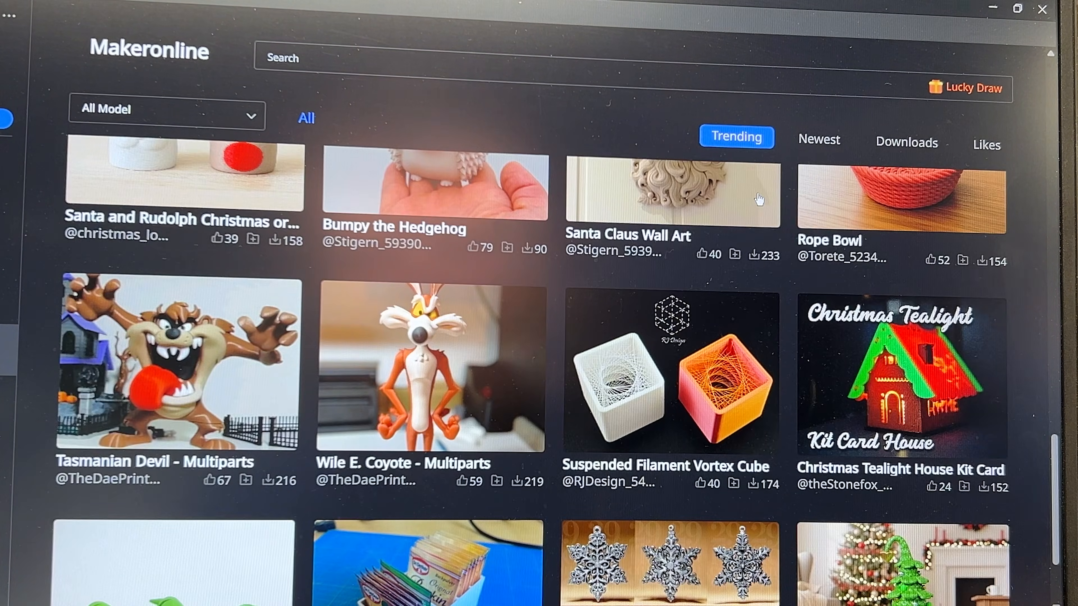
scroll("down", 3)
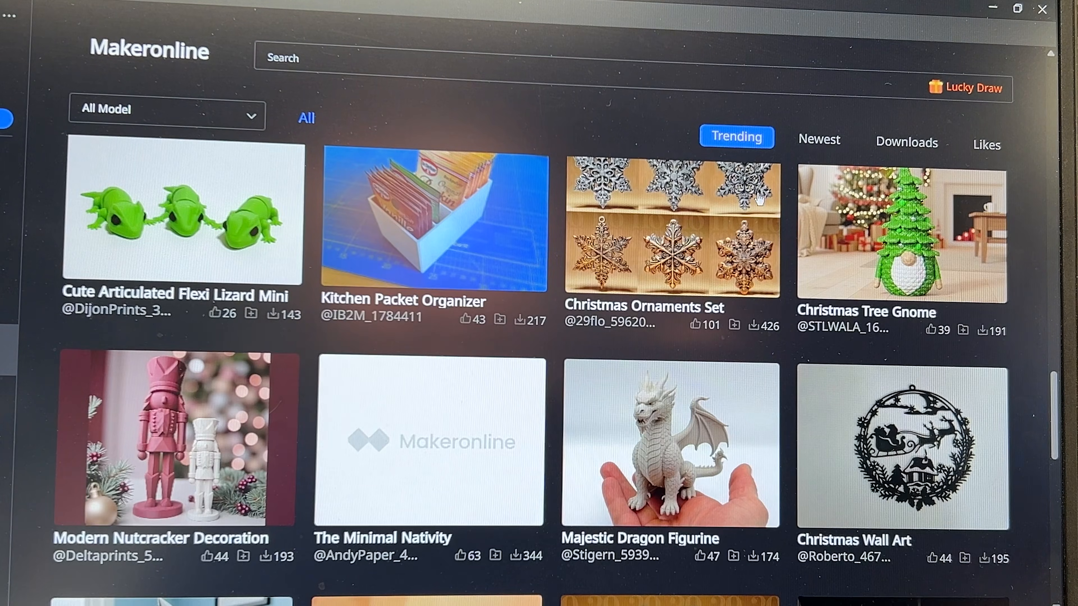
scroll("down", 3)
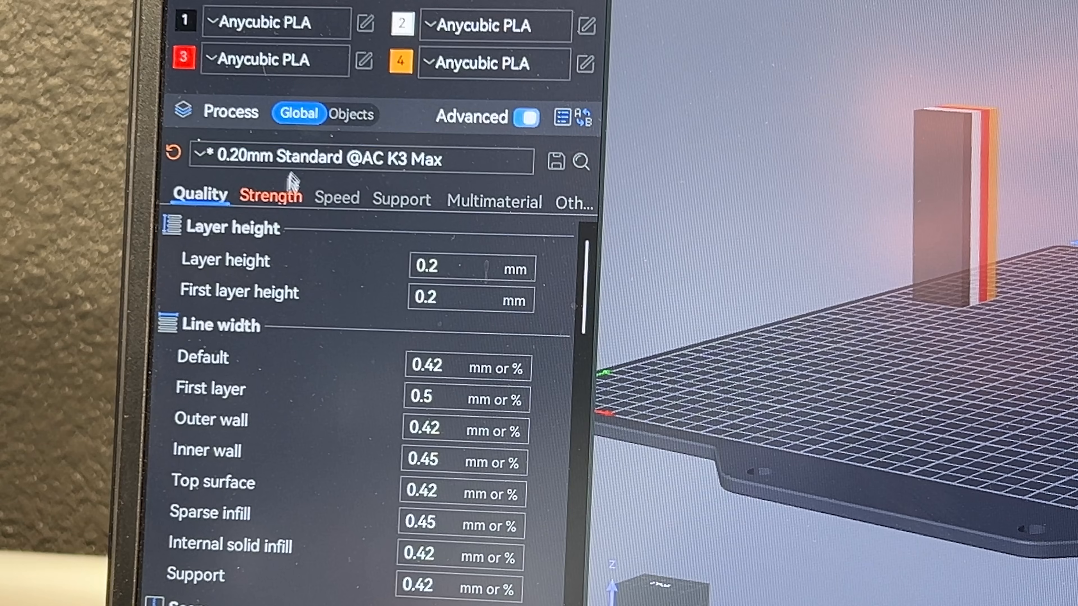
left_click(358, 159)
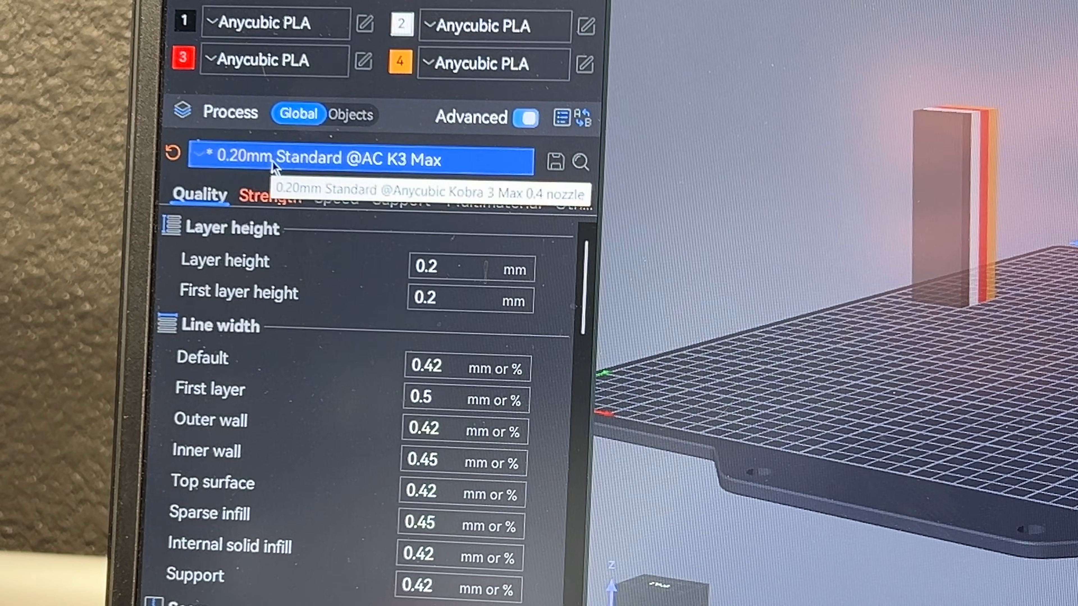
left_click(269, 197)
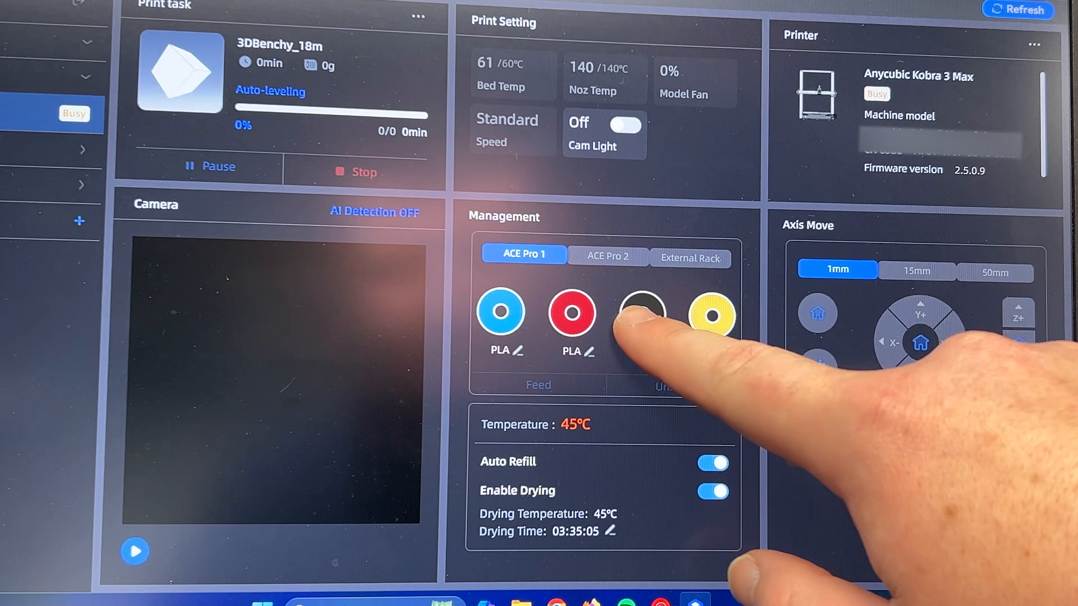
left_click(641, 315)
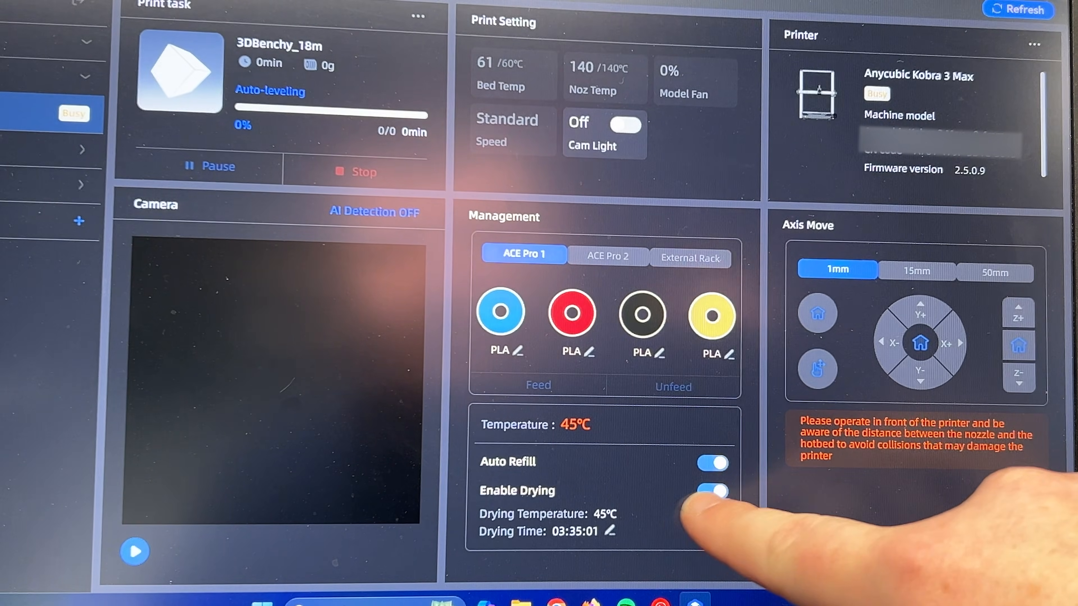